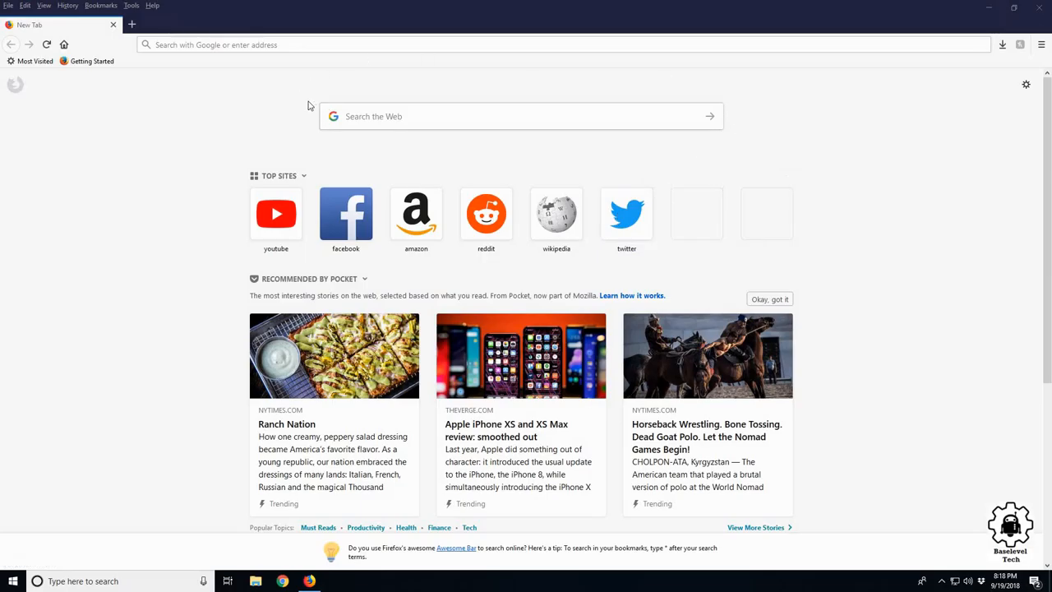
mouse_move(434, 169)
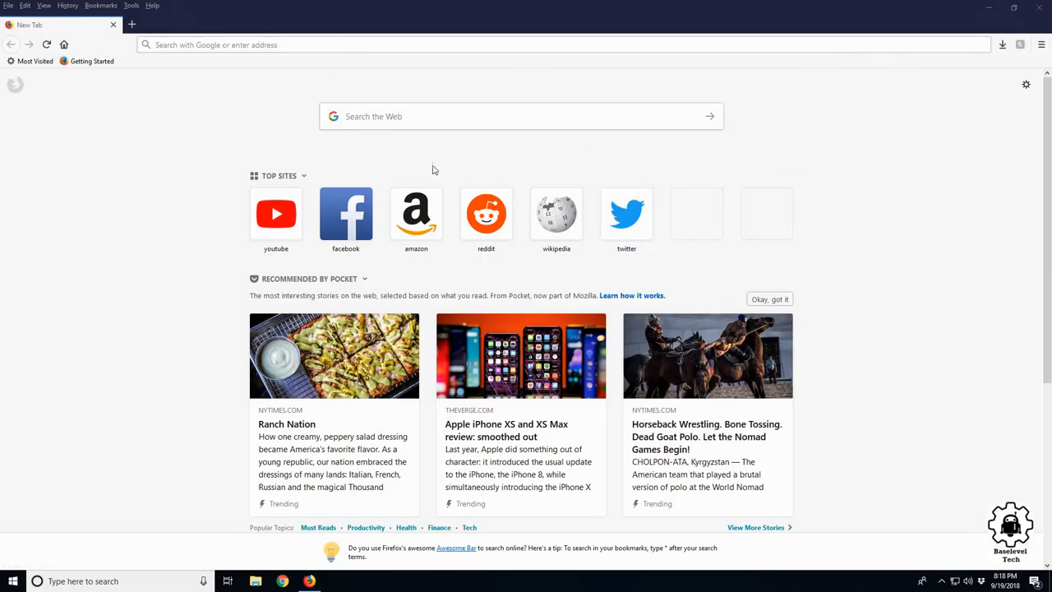
mouse_move(309, 110)
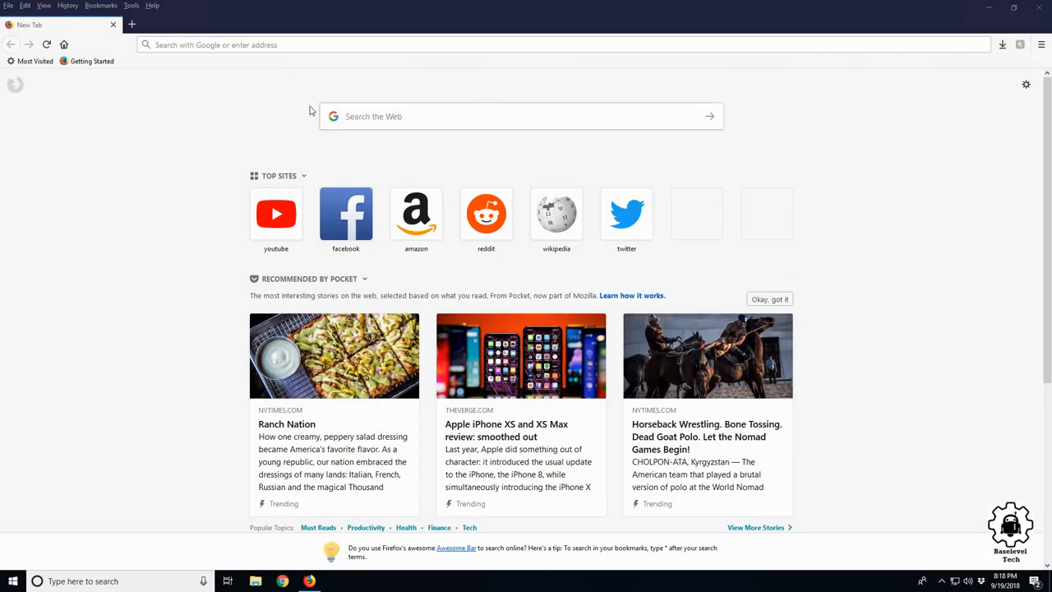
mouse_move(848, 73)
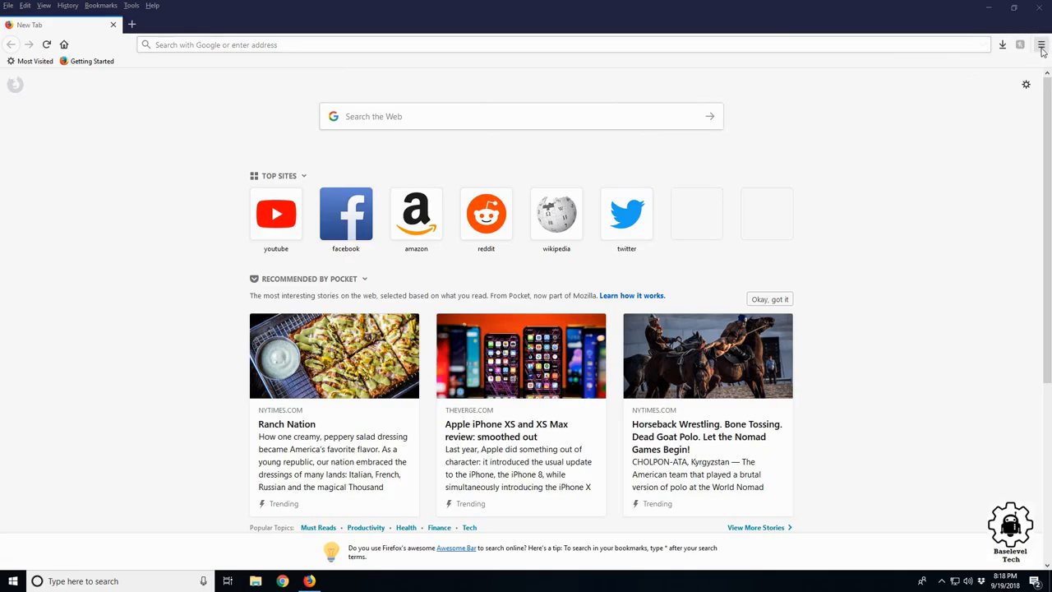
Reach the Library section (bookmarks, history, downloads) from the Firefox main menu.
click(1040, 45)
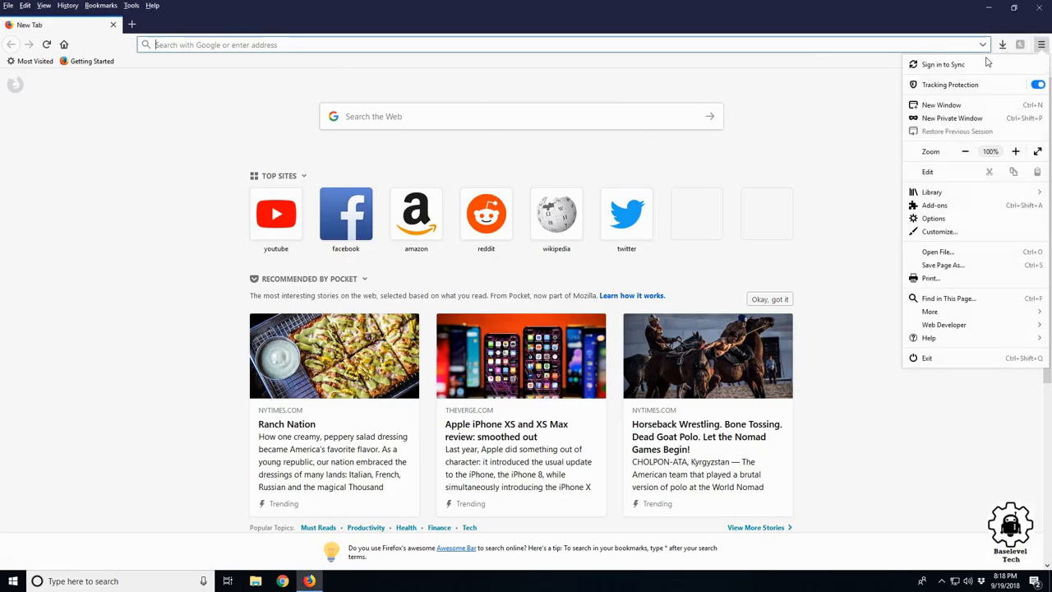
mouse_move(934, 217)
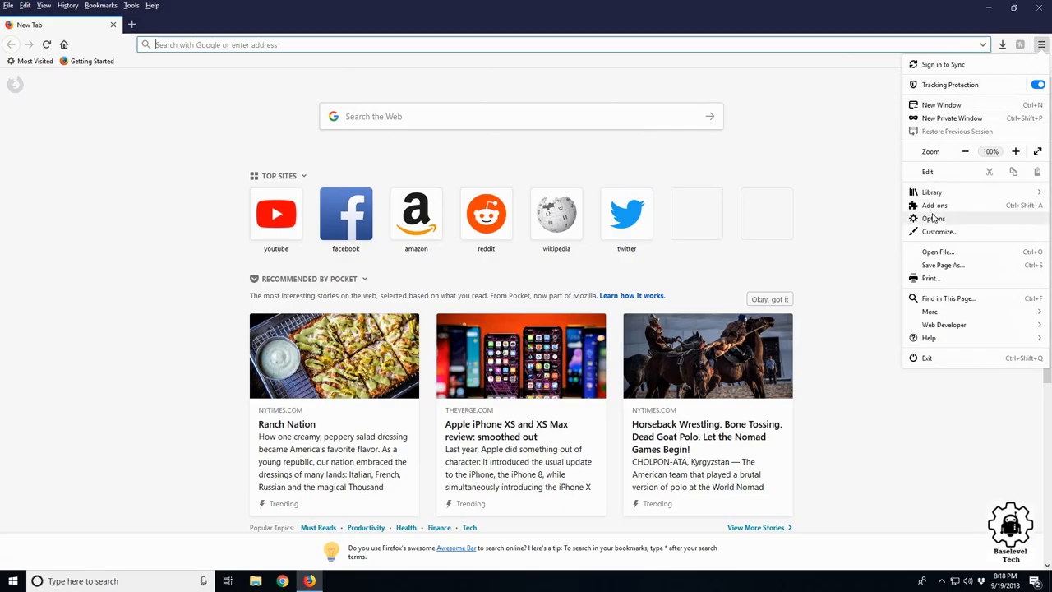
click(932, 190)
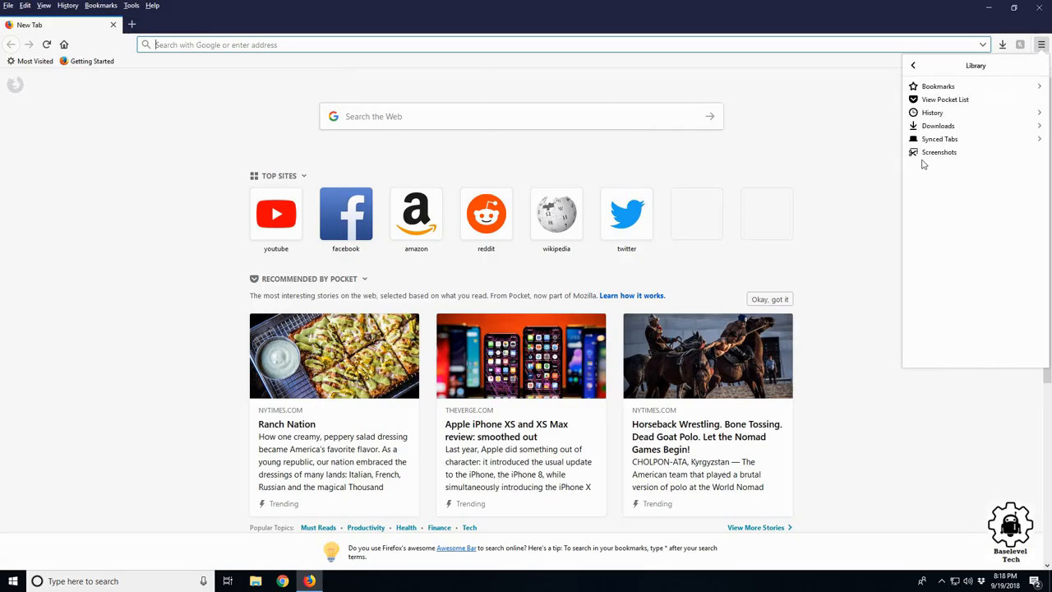
mouse_move(940, 138)
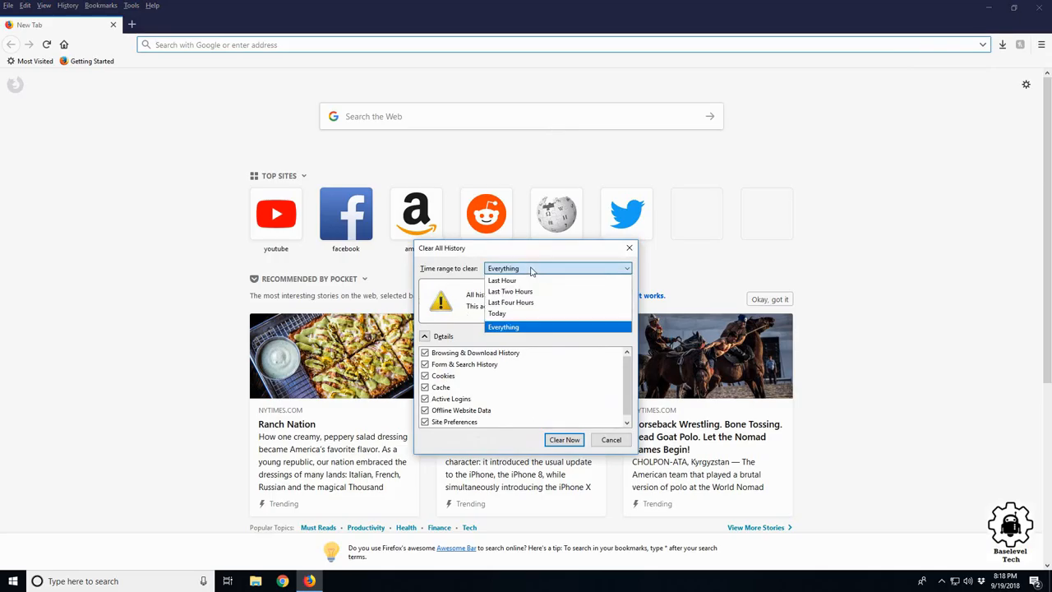
Set the time range to clear to Everything in the Clear Recent History dialog.
click(503, 280)
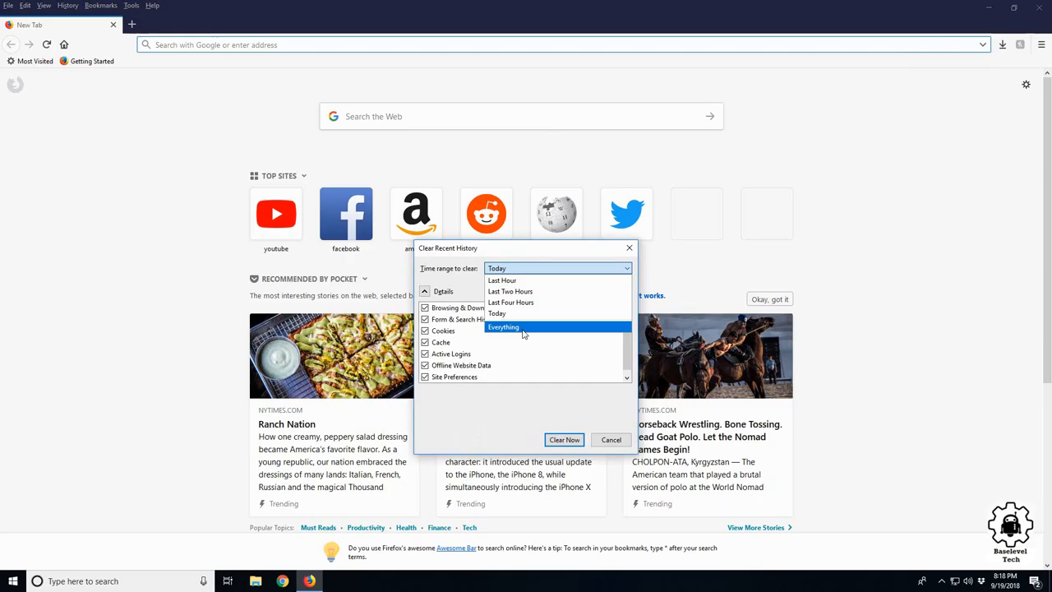
click(503, 327)
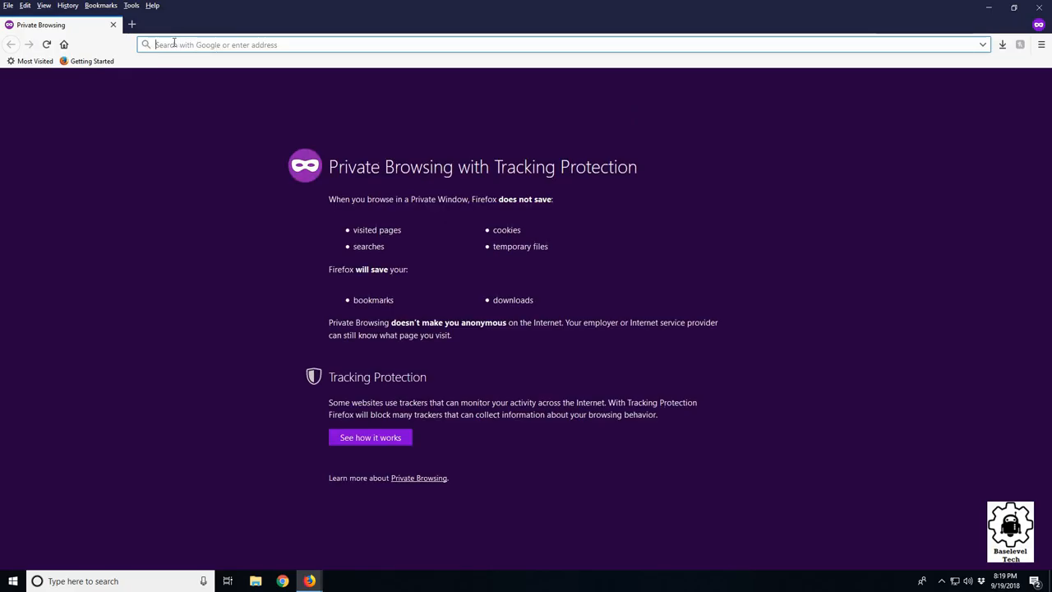
click(1041, 44)
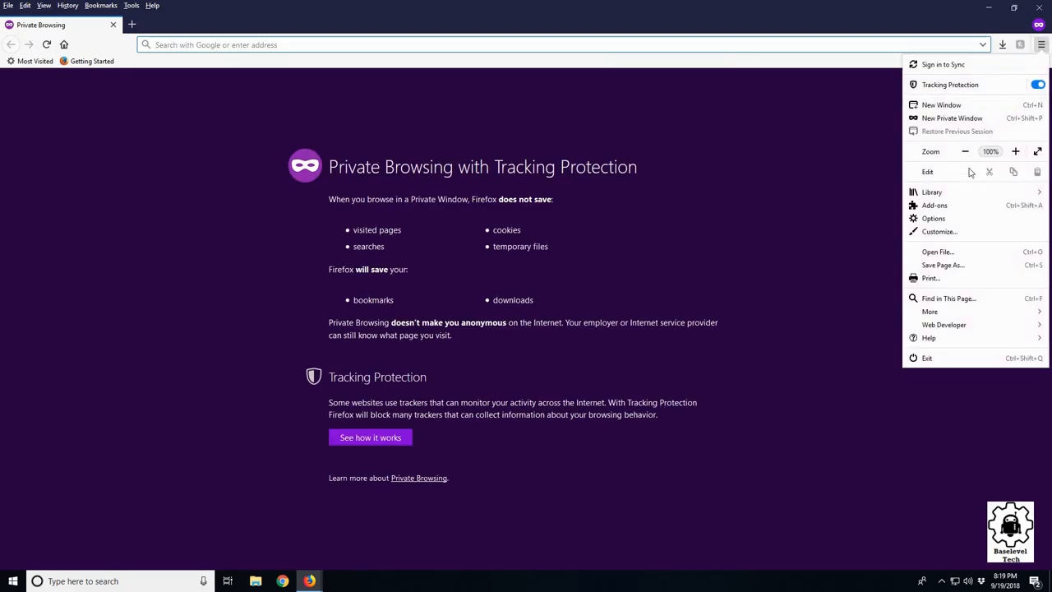
mouse_move(666, 272)
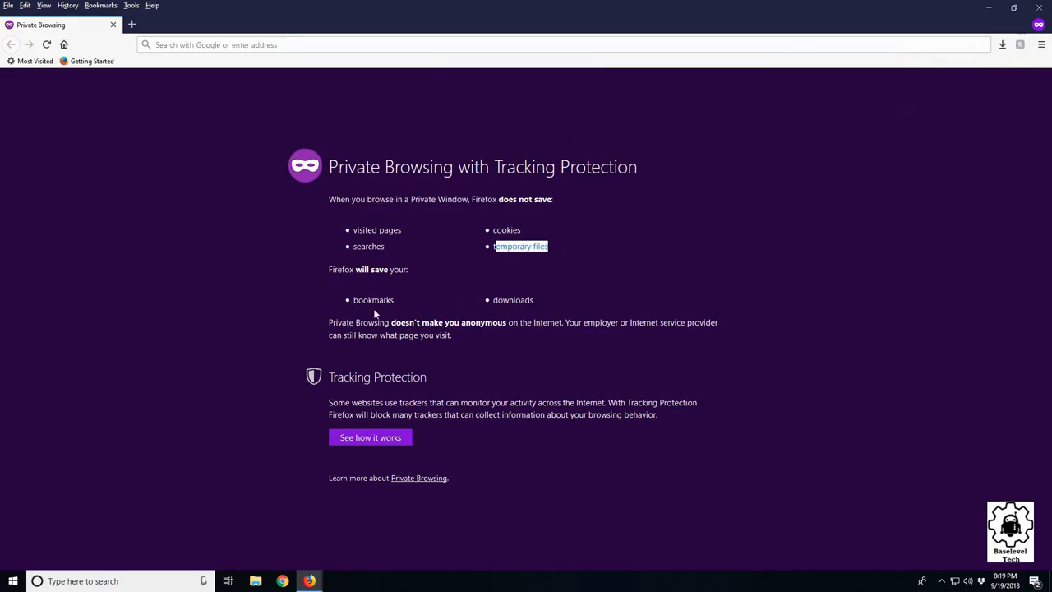
mouse_move(354, 303)
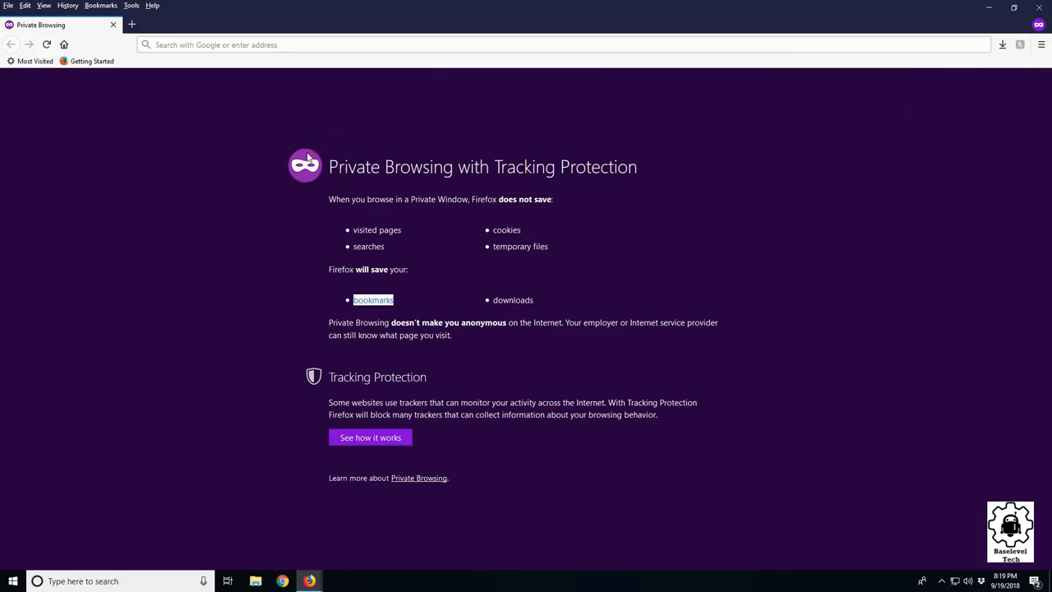
mouse_move(497, 303)
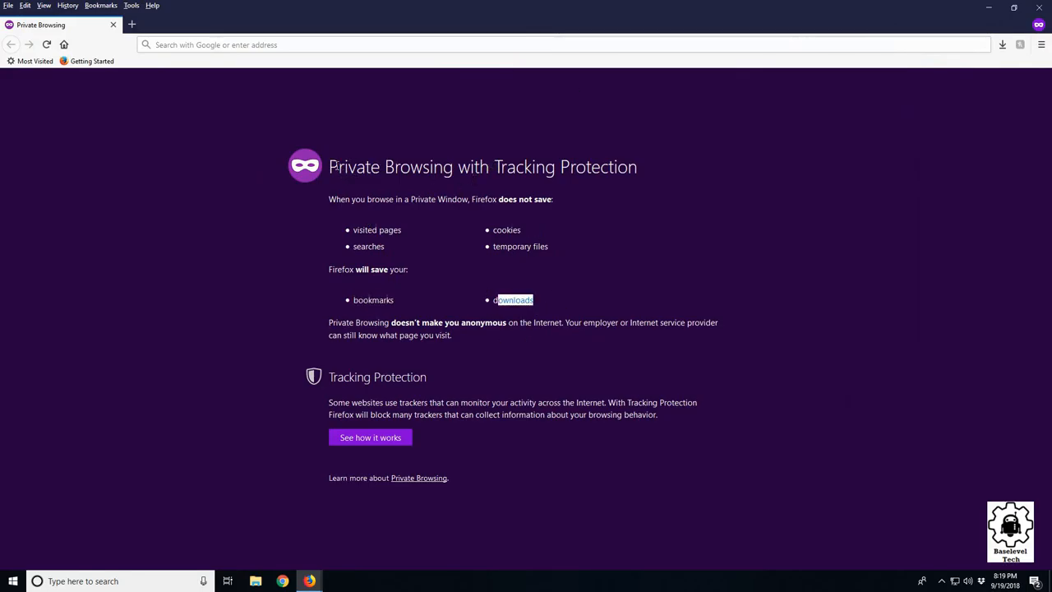
mouse_move(858, 68)
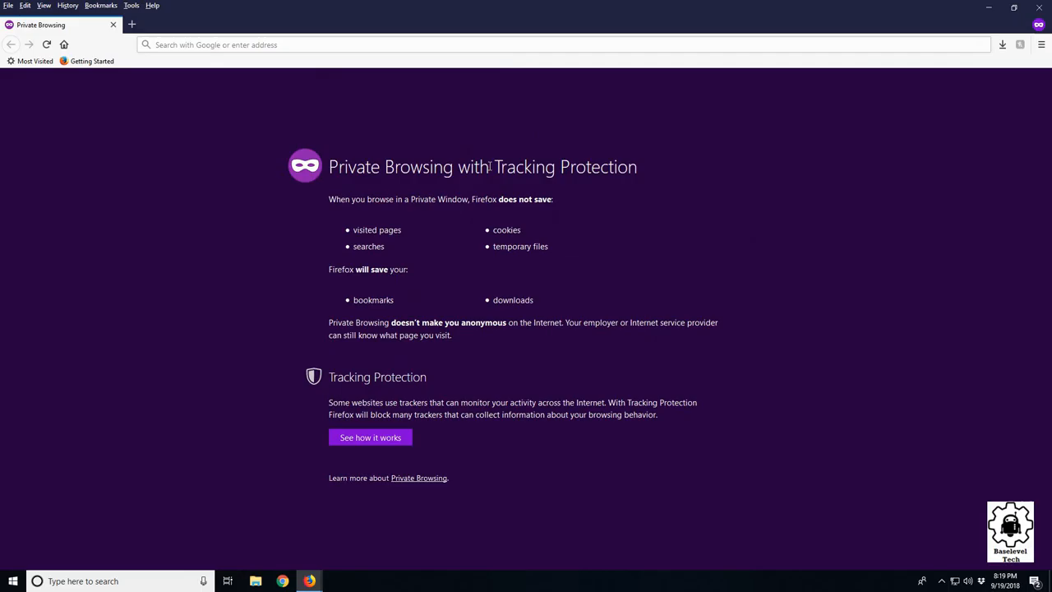
double_click(556, 166)
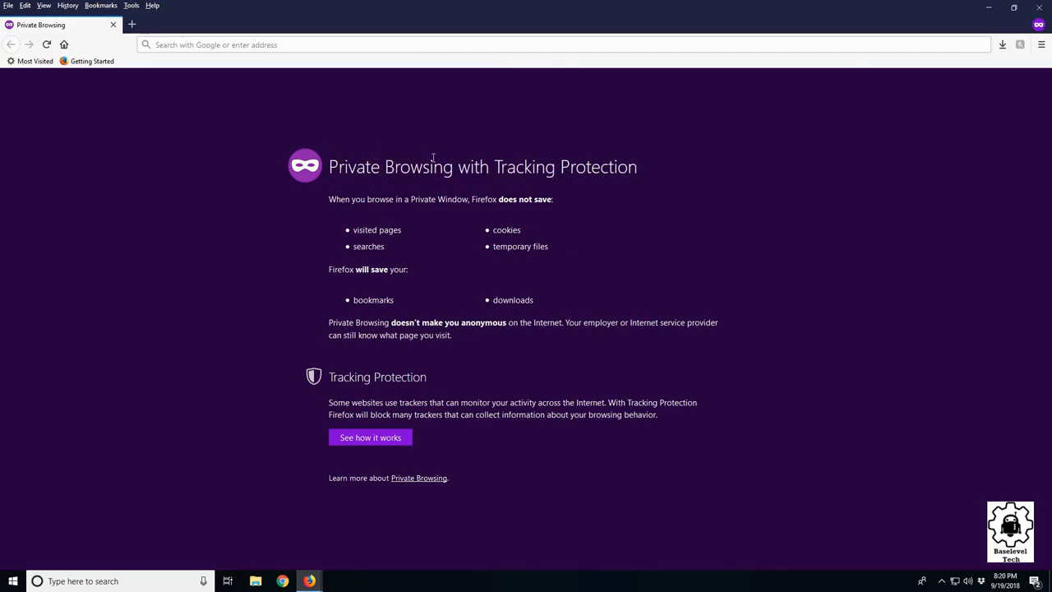
click(559, 45)
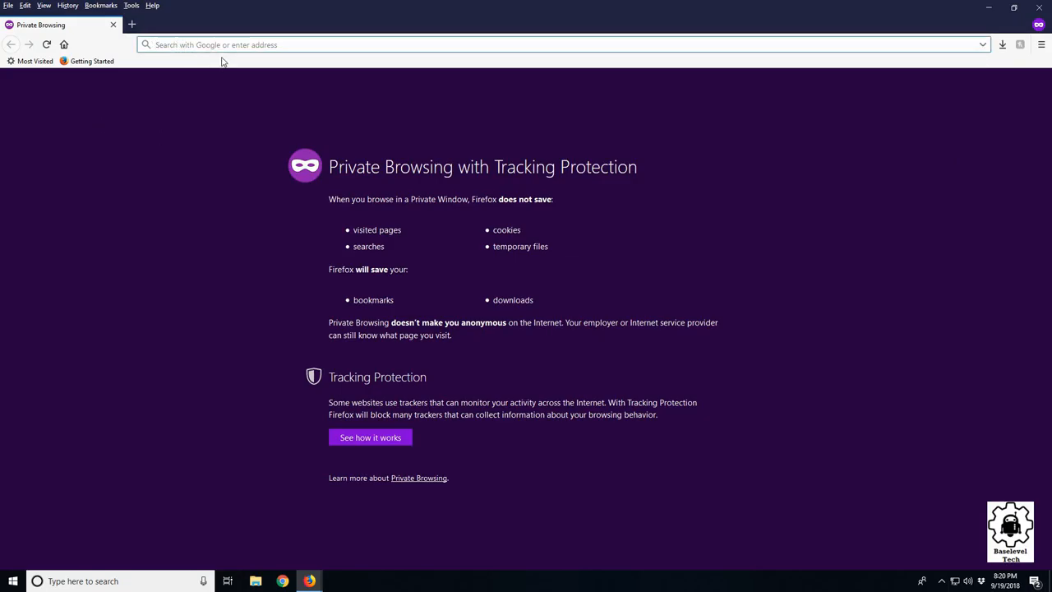
Visit 'youtube' in the private window, then close that private window.
text(youtube.com)
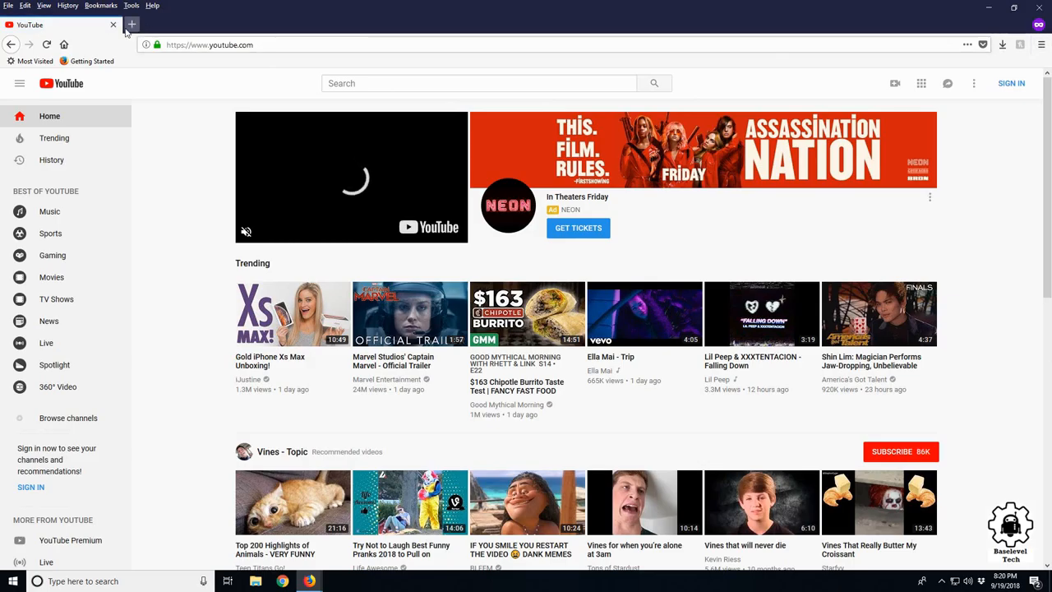
click(114, 24)
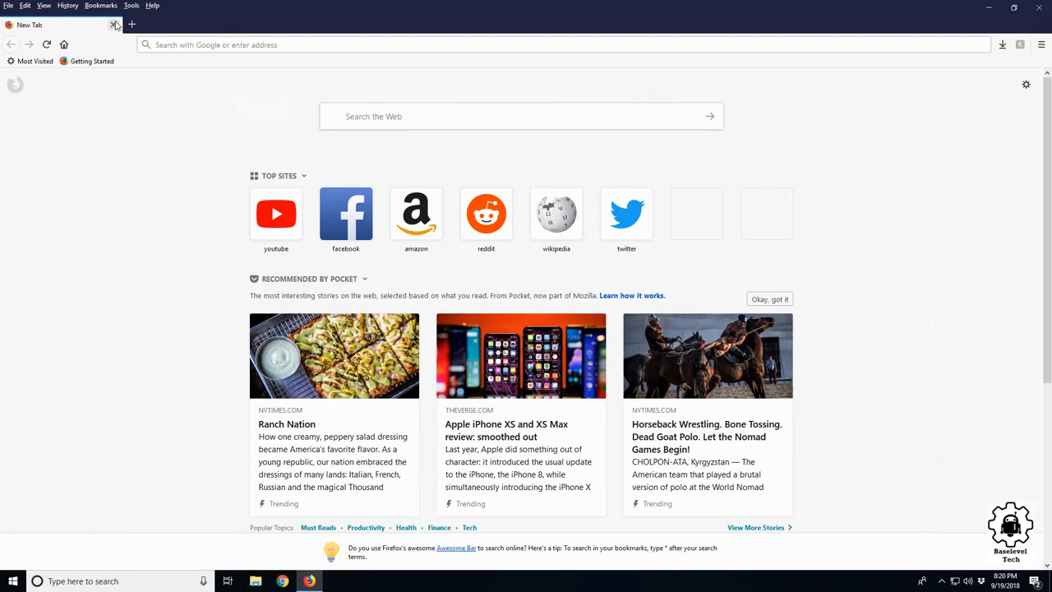
click(1040, 45)
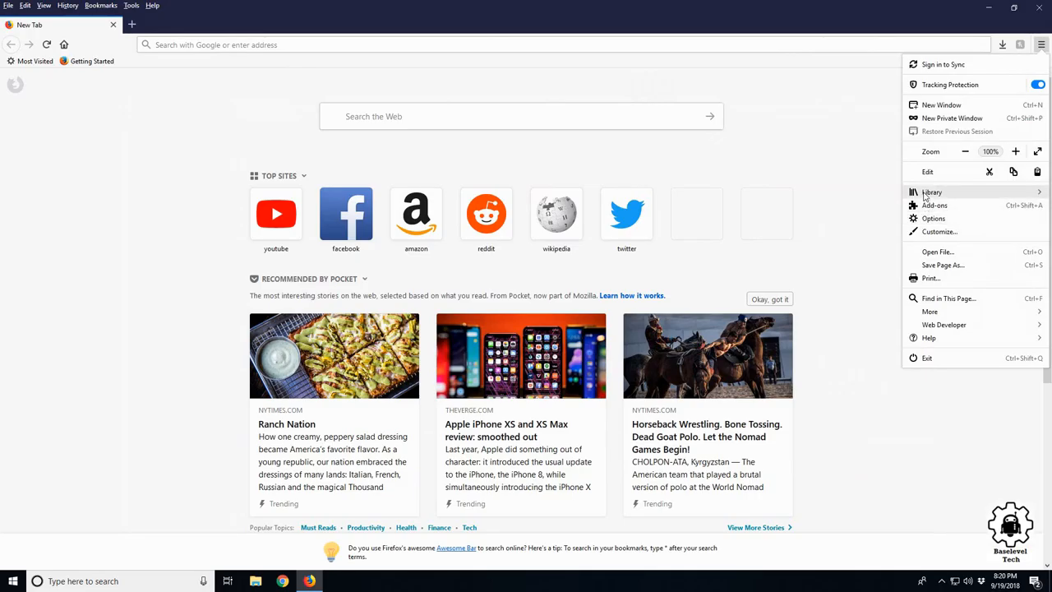
click(932, 190)
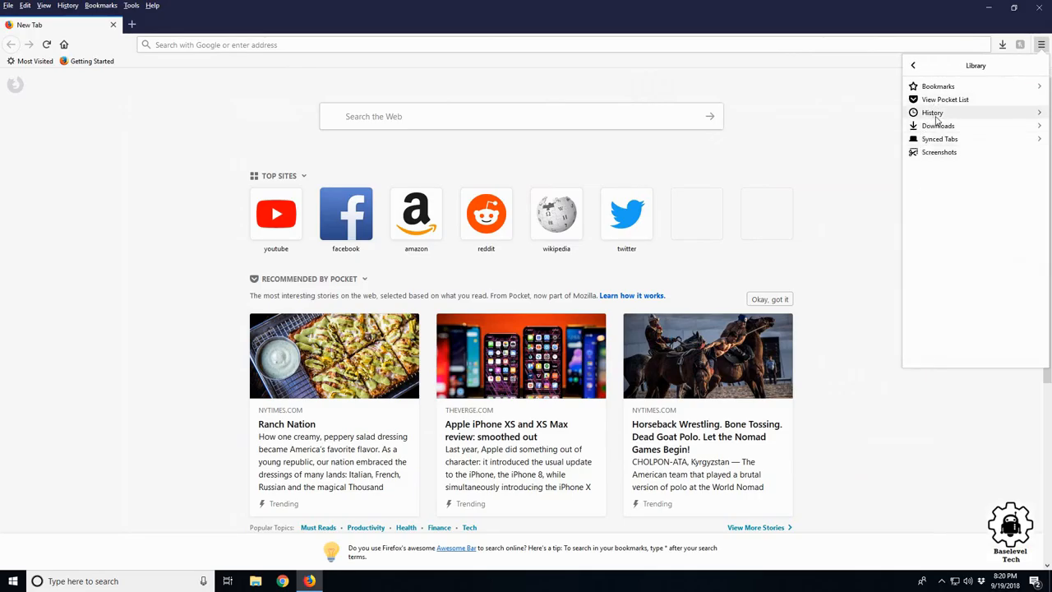
click(932, 111)
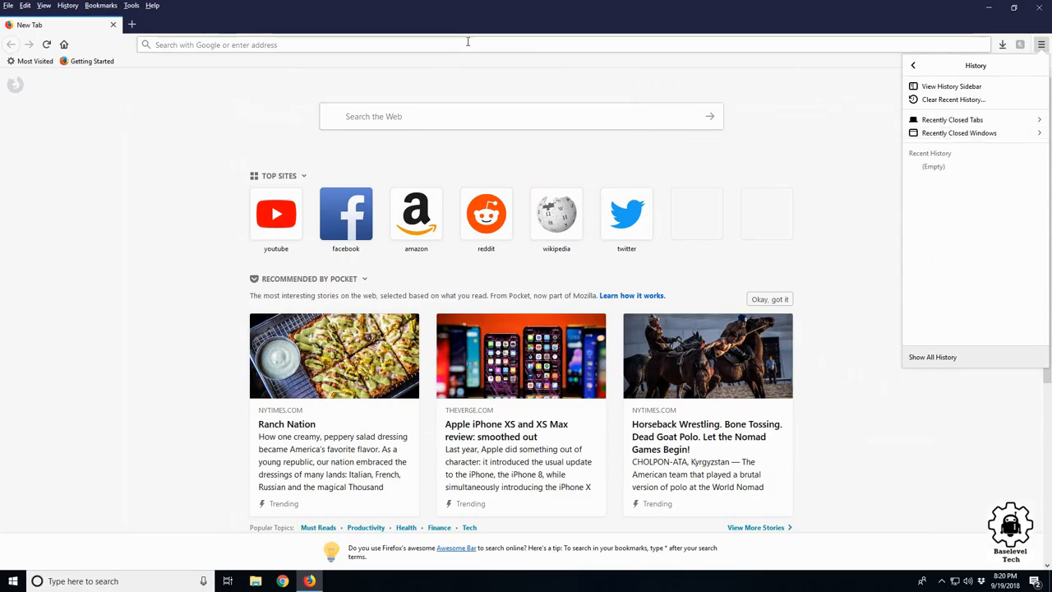
mouse_move(313, 66)
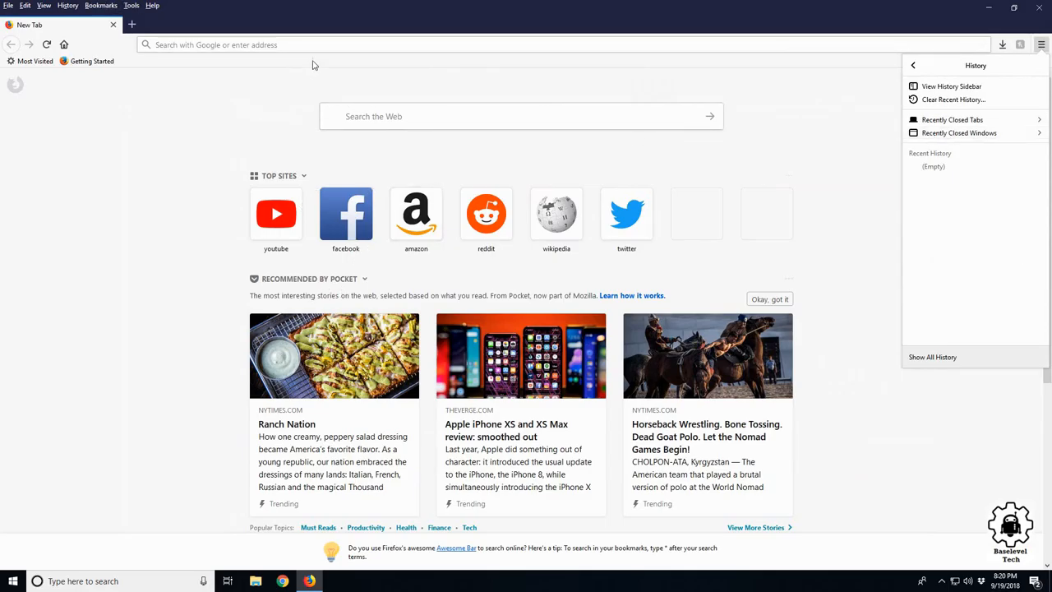
mouse_move(770, 7)
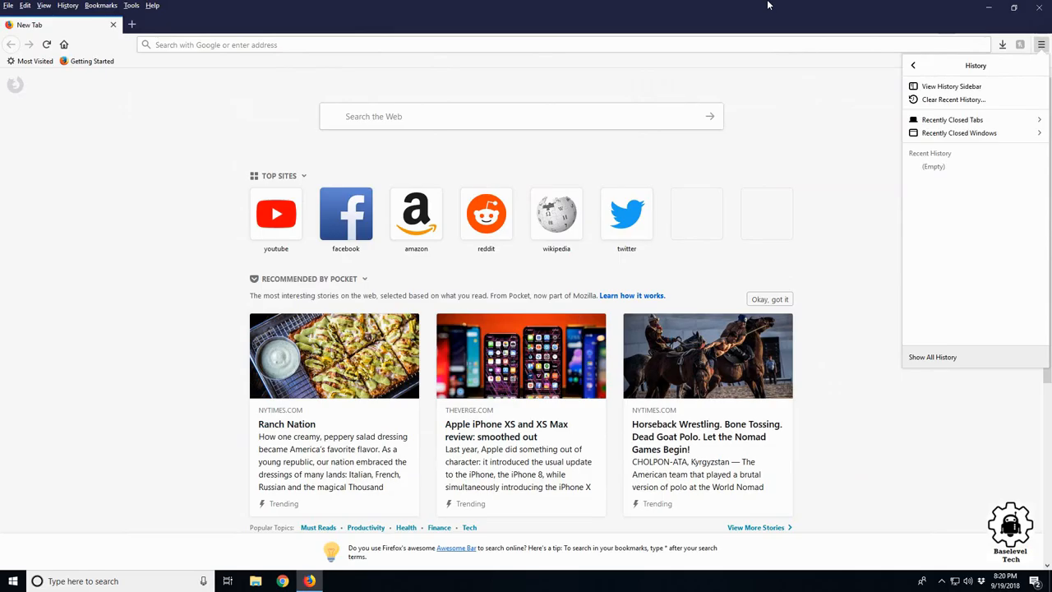
mouse_move(841, 122)
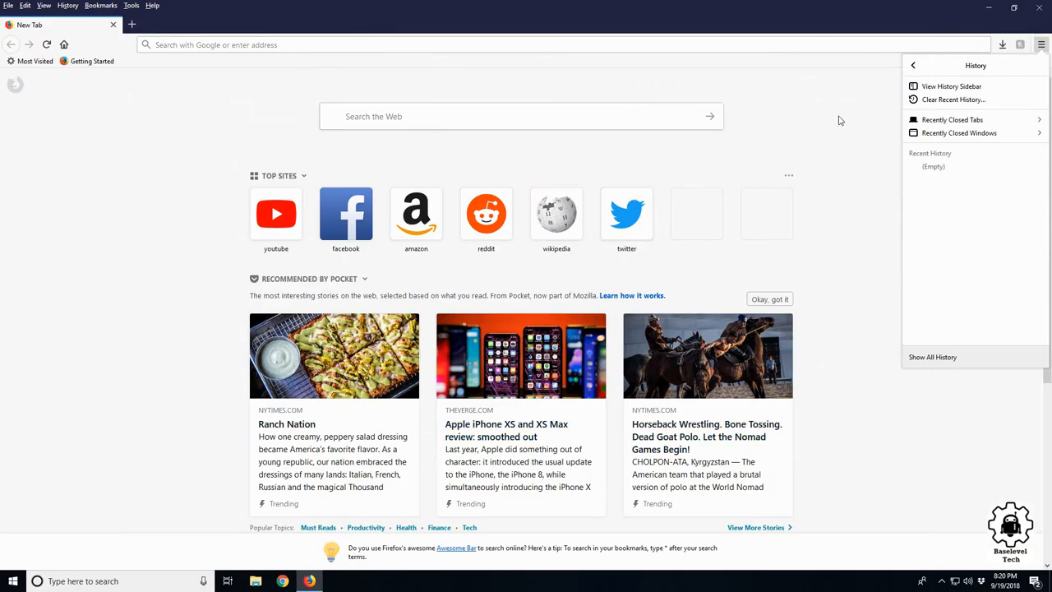
mouse_move(736, 127)
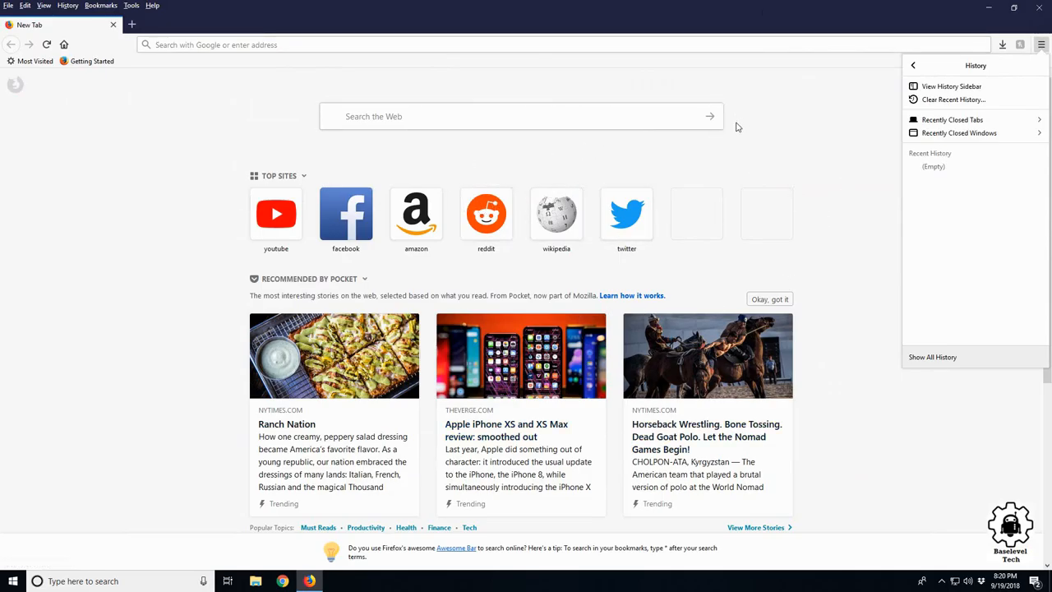
mouse_move(835, 128)
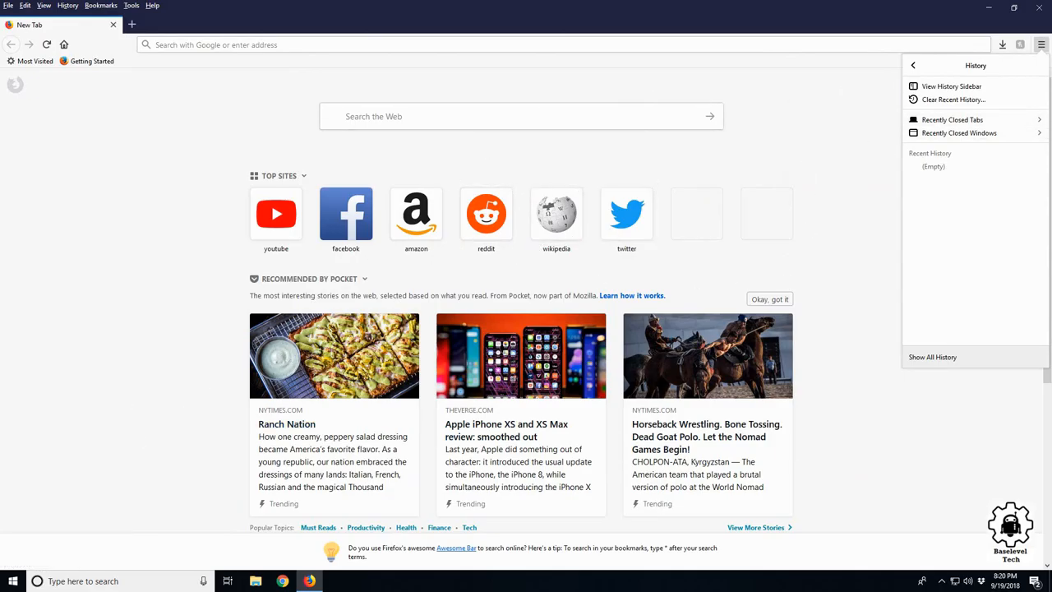
click(1040, 45)
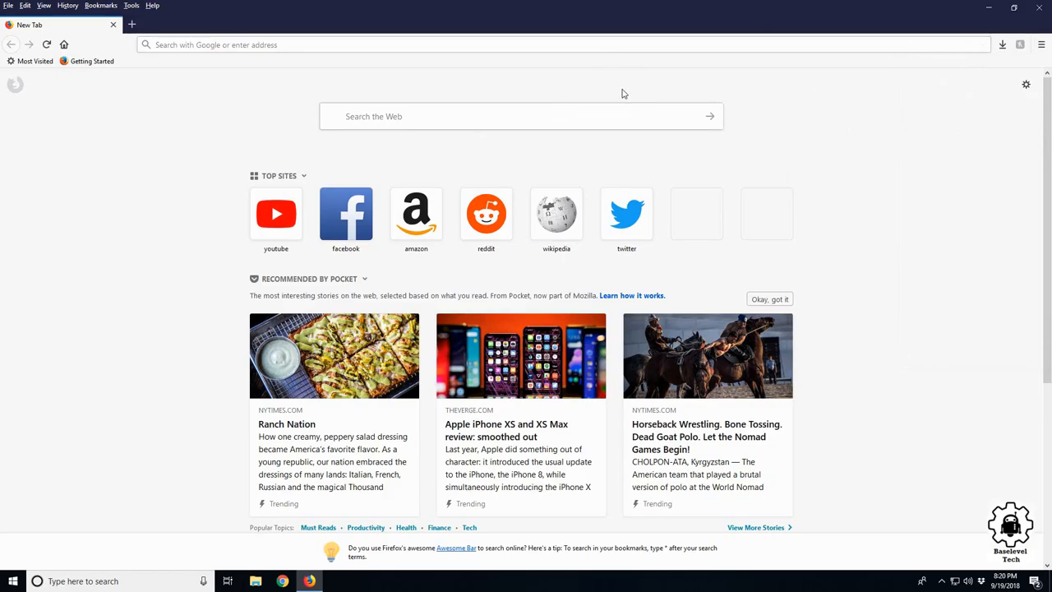
mouse_move(623, 92)
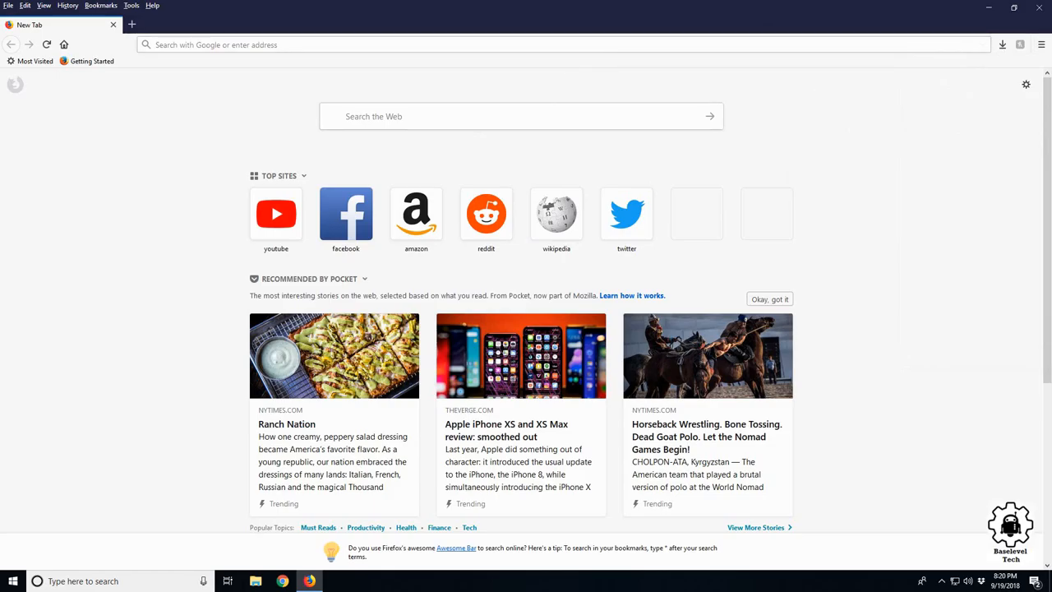